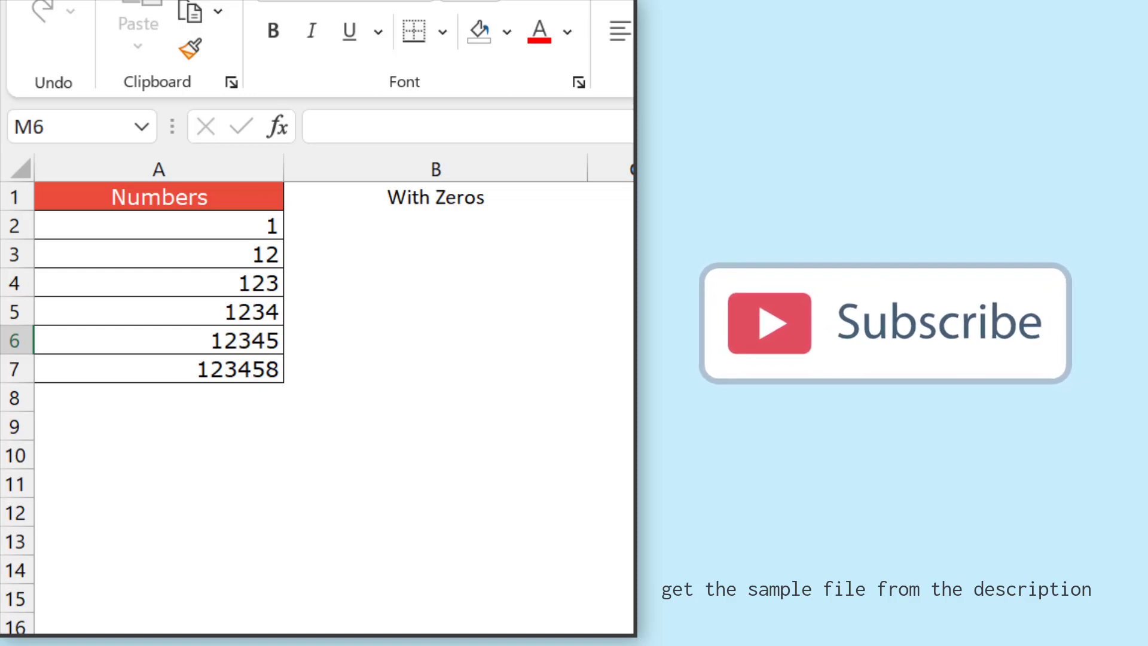
Step: Select cell B2 under the With Zeros heading to start its formula
{"action": "left_click", "coordinate": [435, 425]}
{"action": "type", "text": "="}
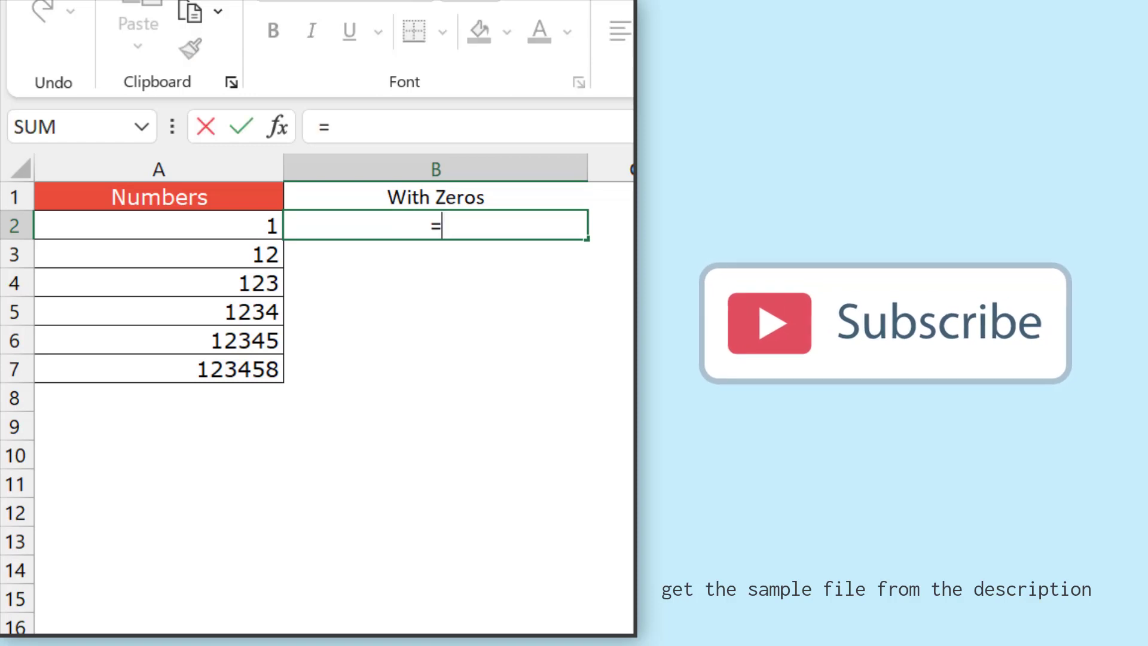
Step: Type the formula =TEXT(A2,"0000000") into B2, picking A2 as the value
{"action": "type", "text": "TEXT("}
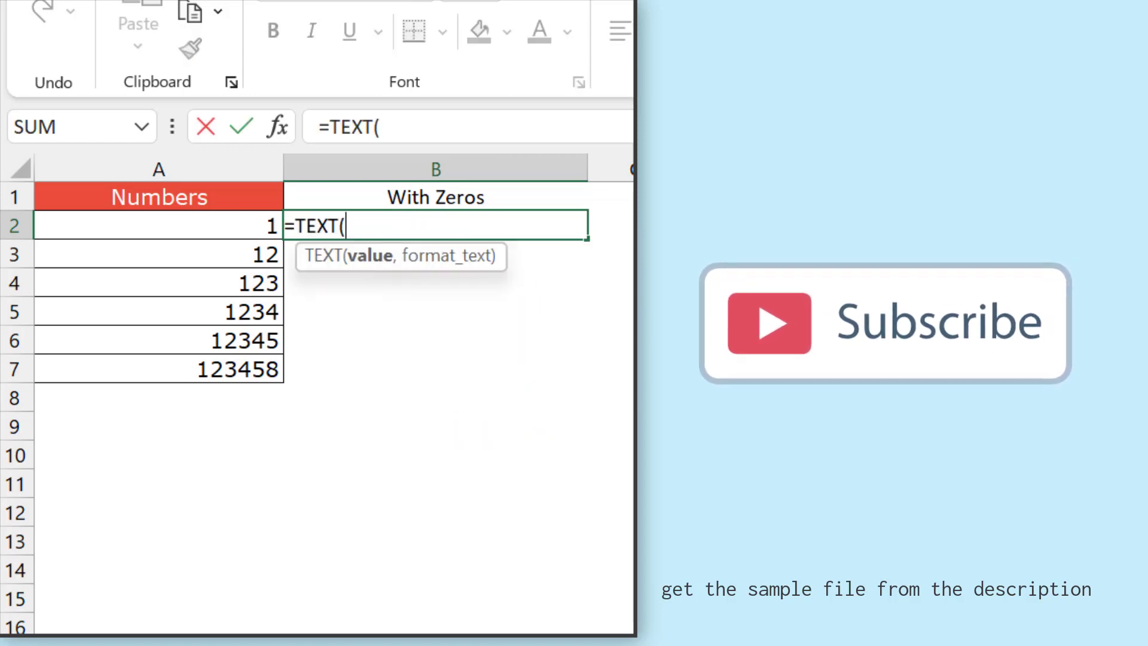
{"action": "left_click", "coordinate": [157, 226]}
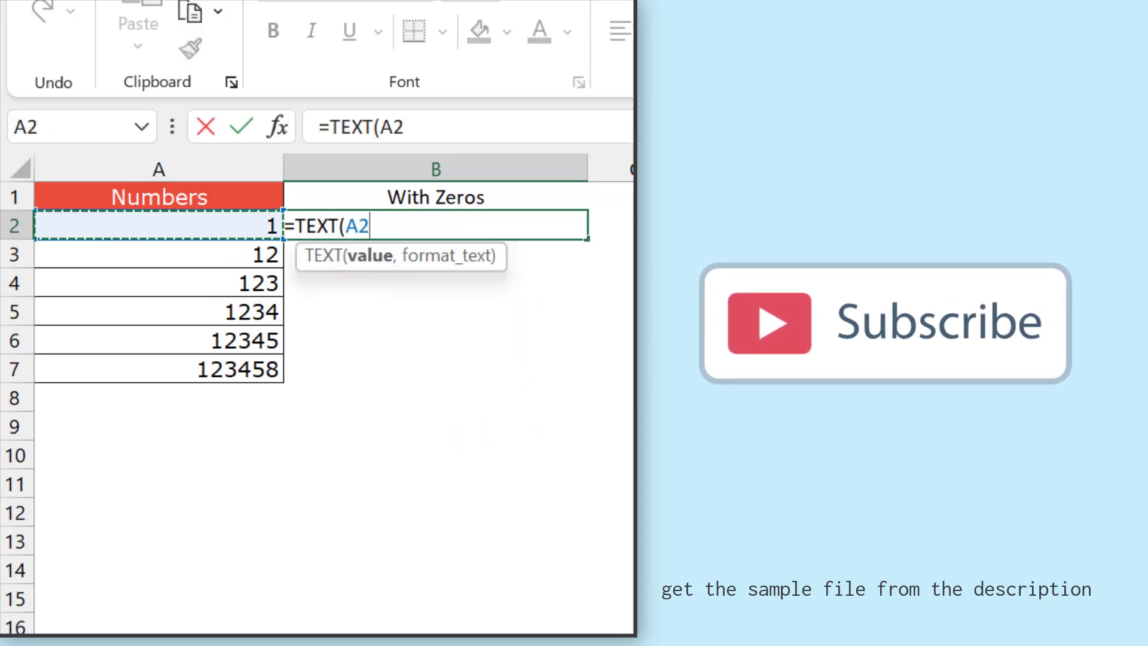
{"action": "type", "text": ","}
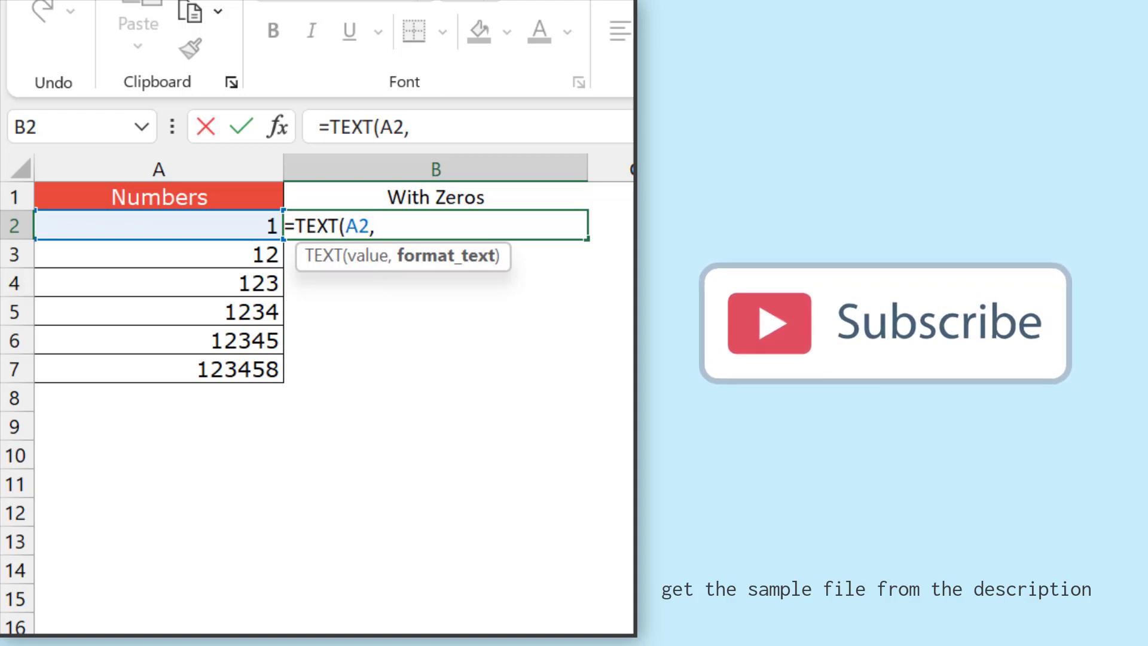
{"action": "type", "text": "\"000000"}
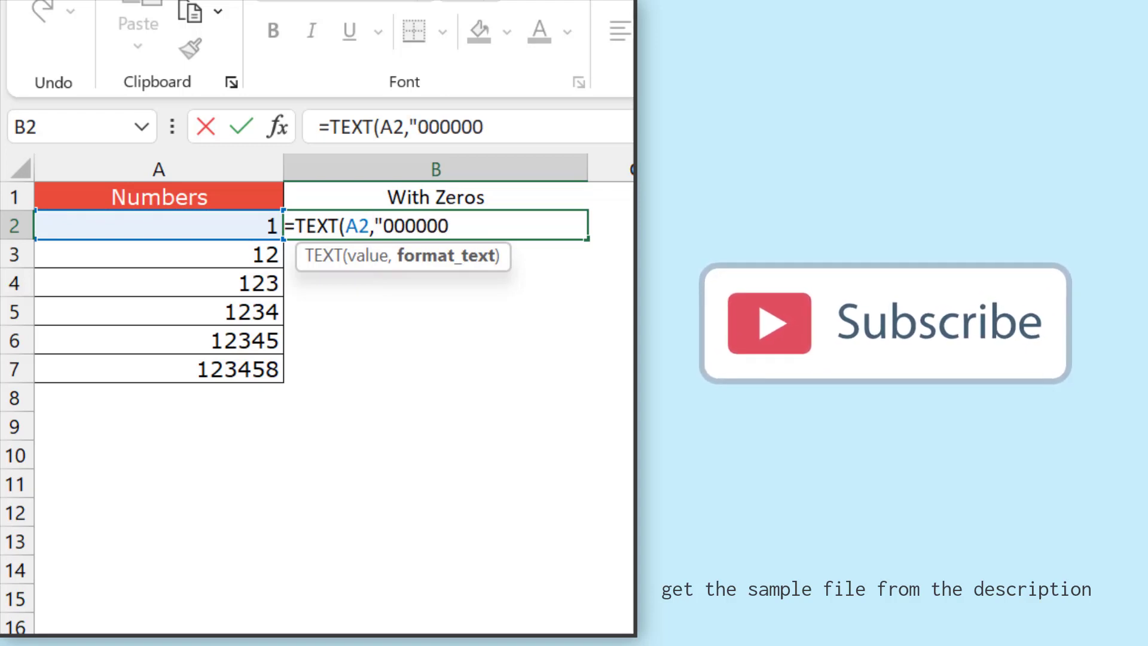
{"action": "type", "text": "0\""}
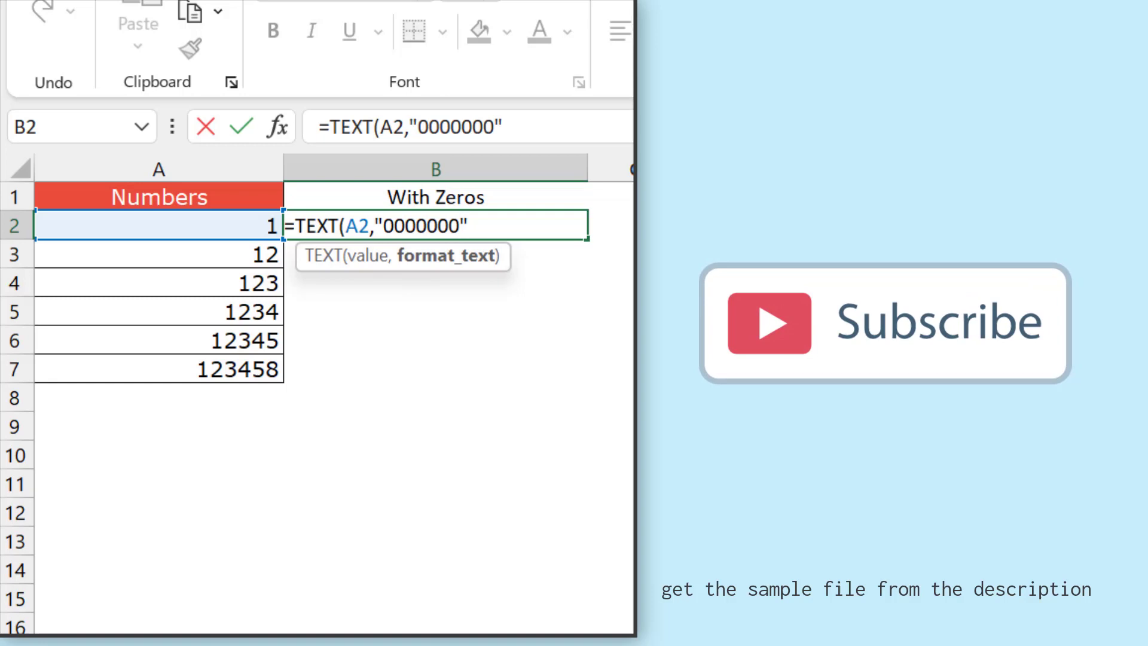
{"action": "type", "text": ")"}
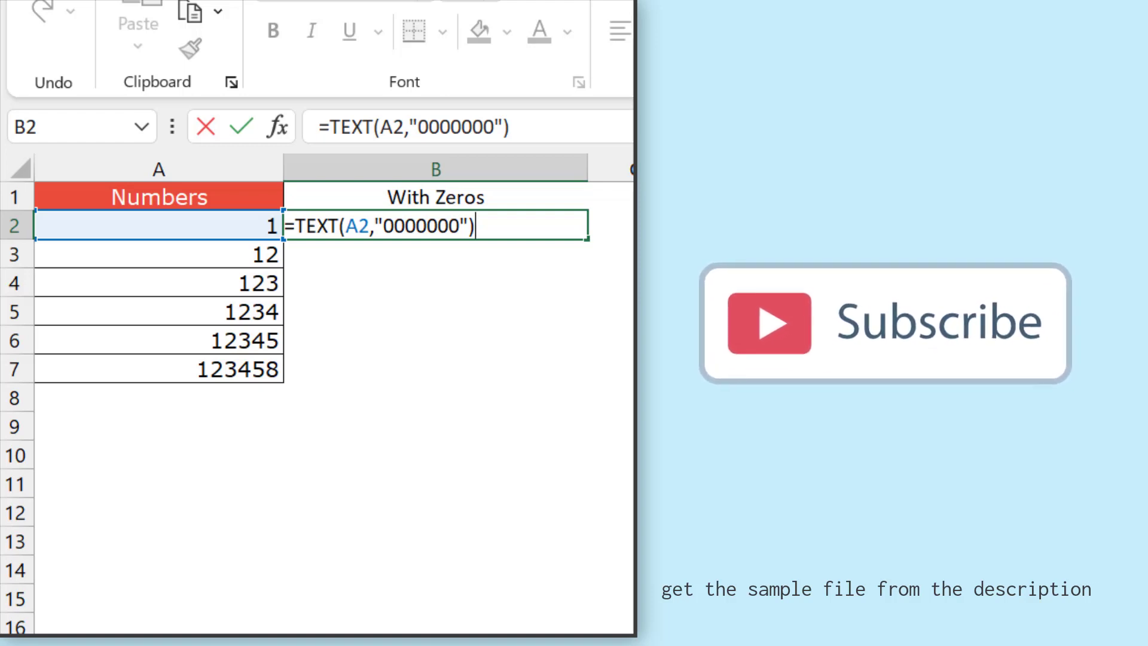
Step: Commit the B2 formula so it shows 0000001, then select cell B7
{"action": "key", "text": "Return"}
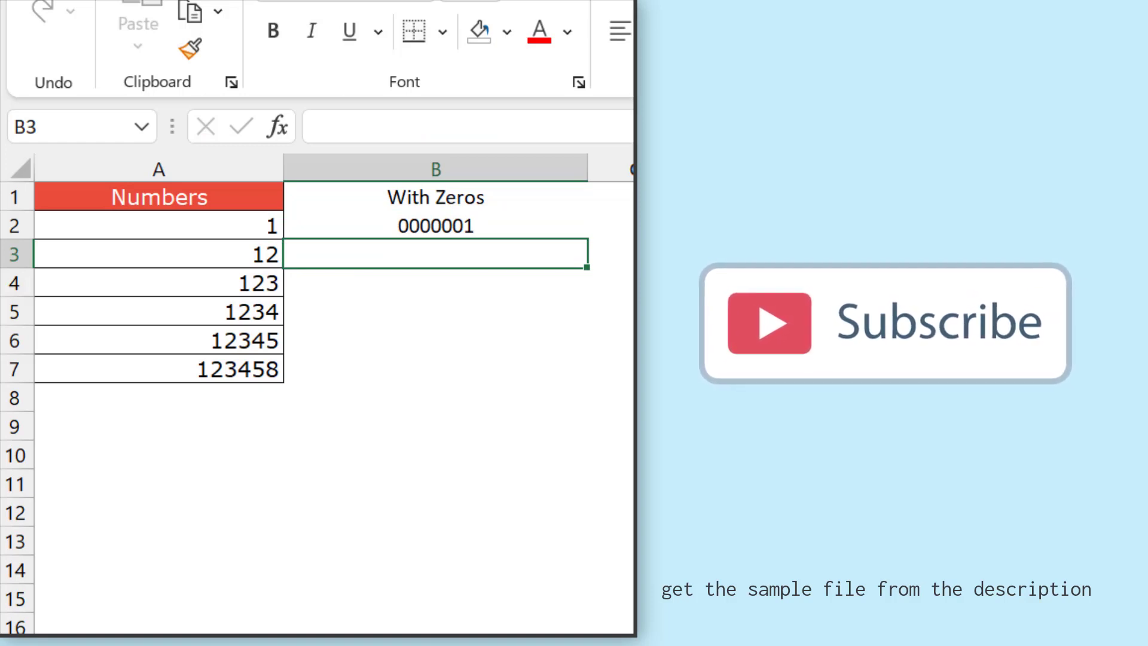
{"action": "left_click", "coordinate": [434, 368]}
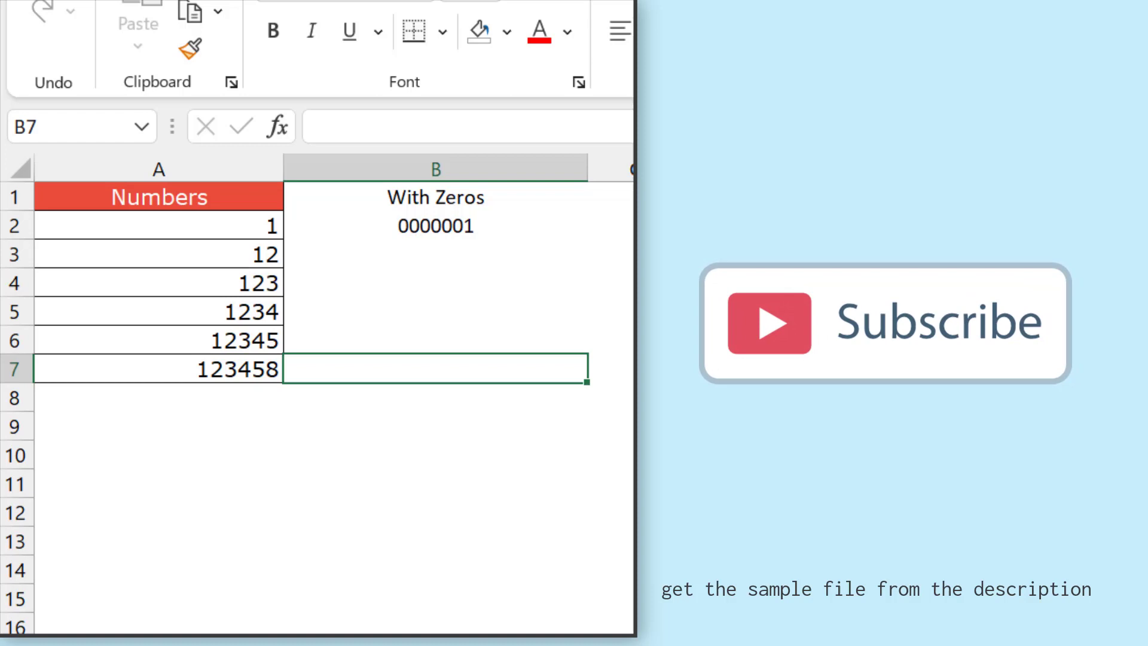